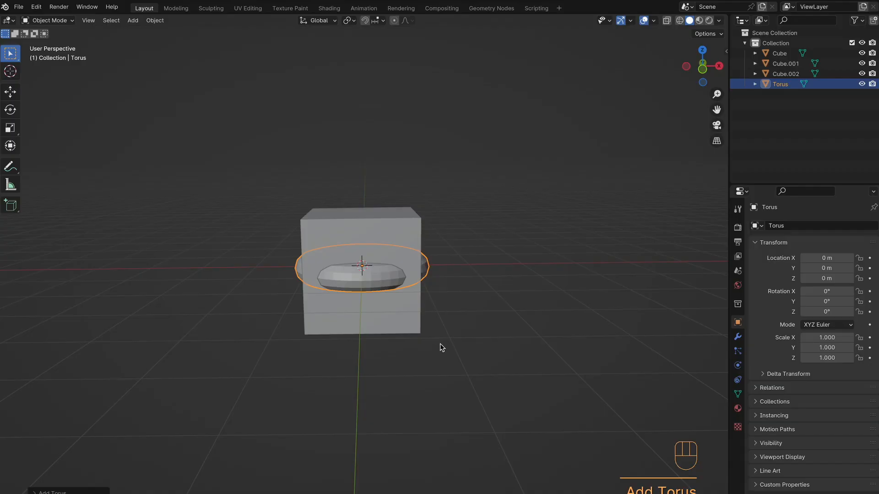
Step: Shrink the torus to 0.634 inside the cube and select the hidden Cube.001
key(s)
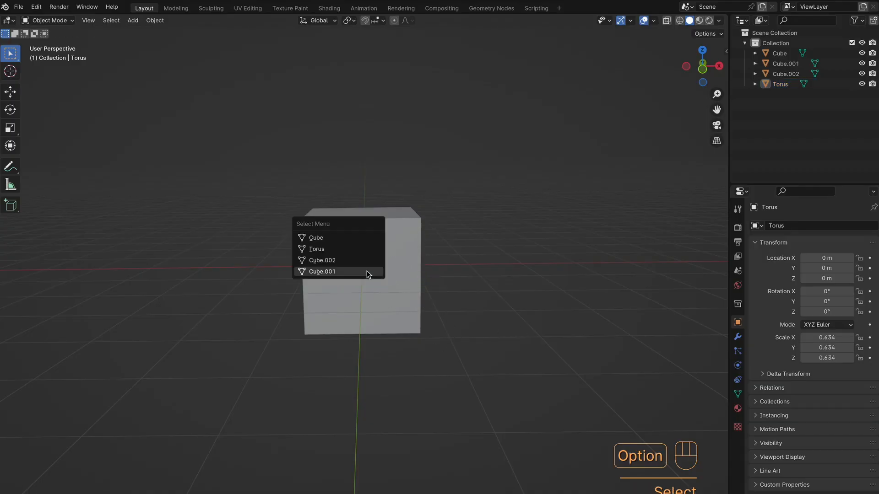
click(317, 249)
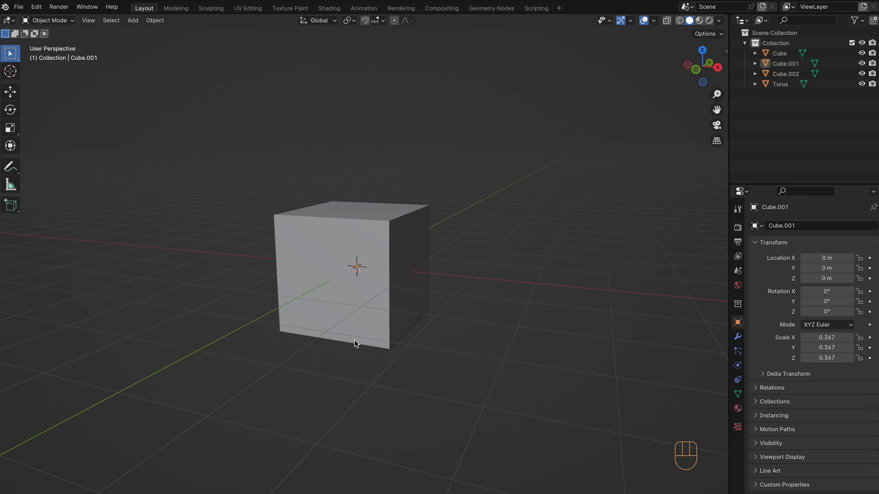
Step: Use wireframe and X-ray to parent the torus to the outer Cube, then restore solid shading
key(shift+z)
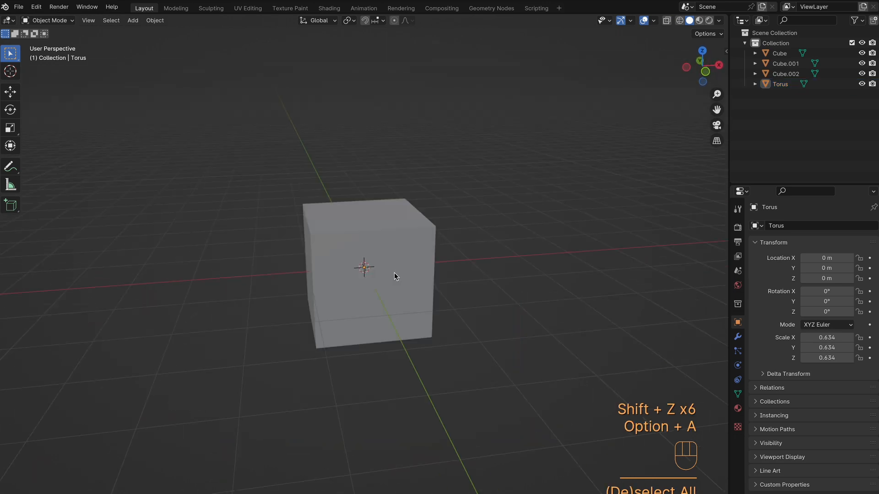
click(666, 21)
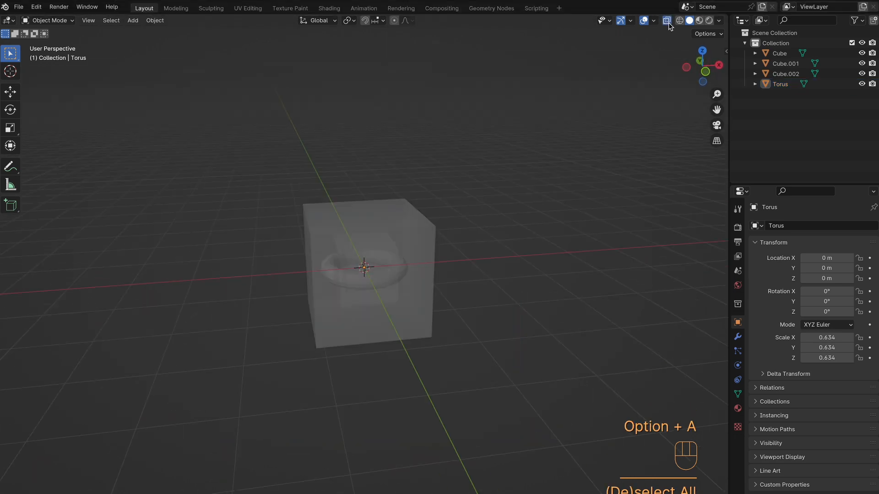
key(z)
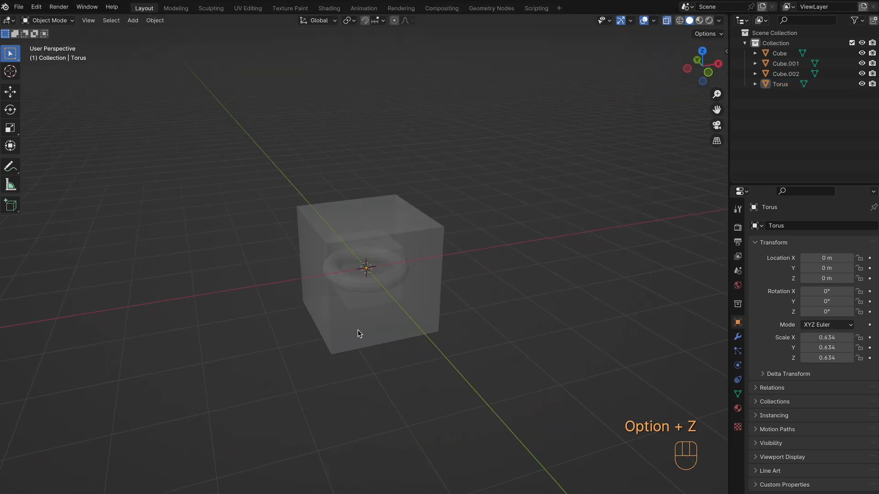
key(cmd+p)
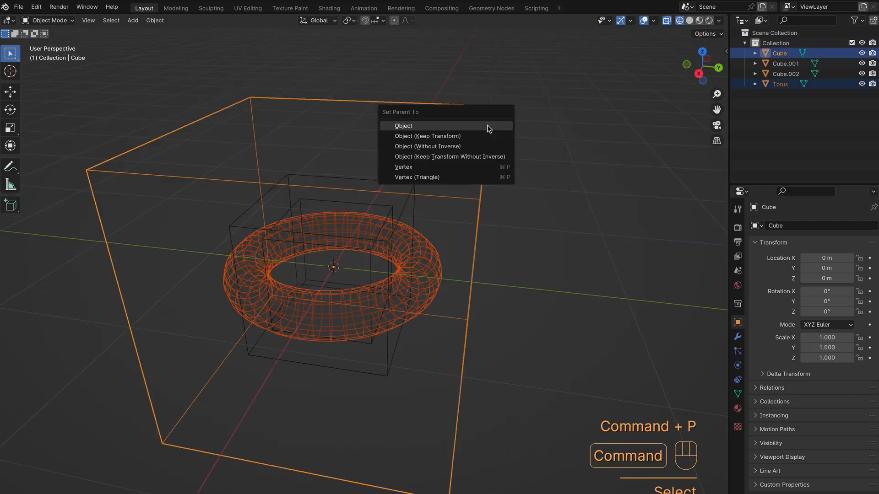
click(402, 126)
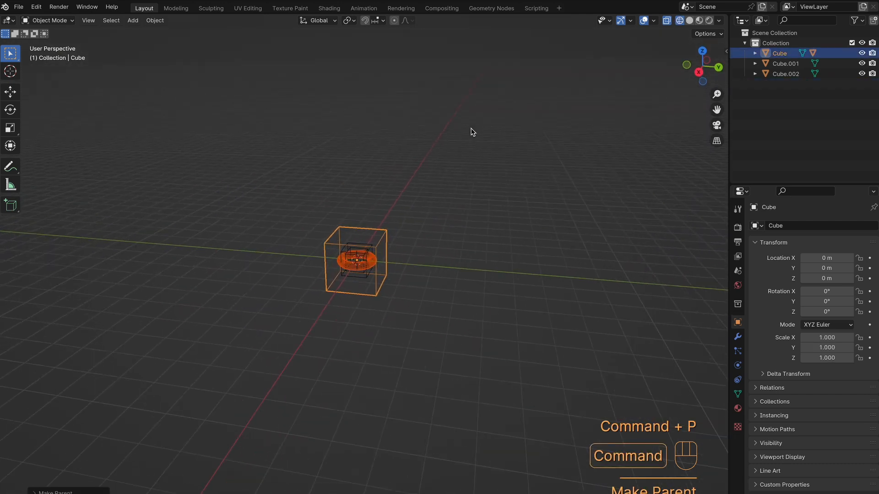
key(shift+z)
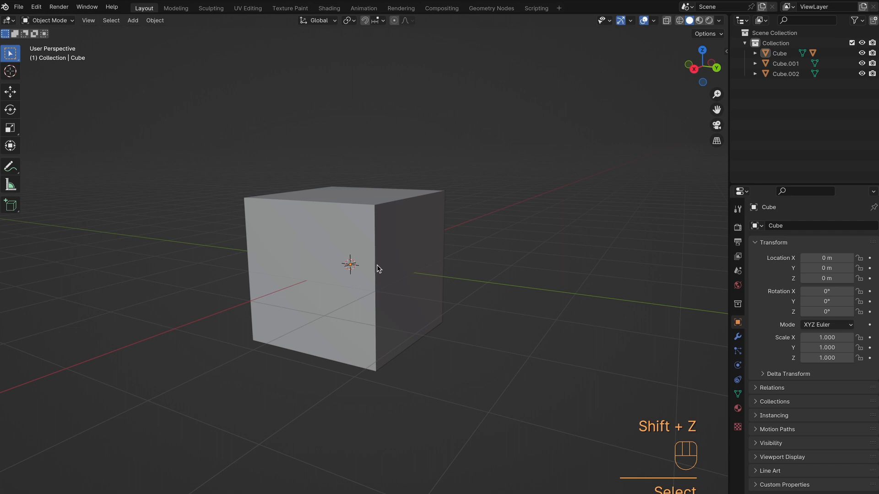
Step: Select Grouped: pick the Cube's child torus, then Cube.004's whole temp collection
key(shift+g)
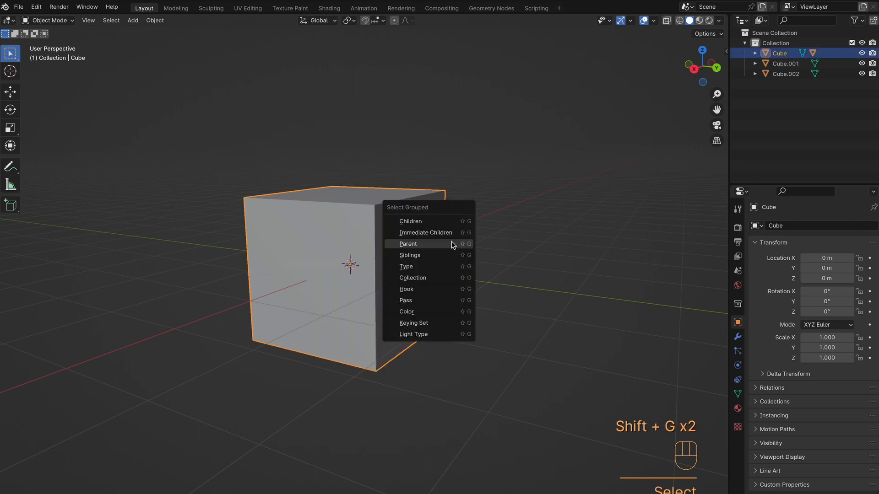
click(407, 244)
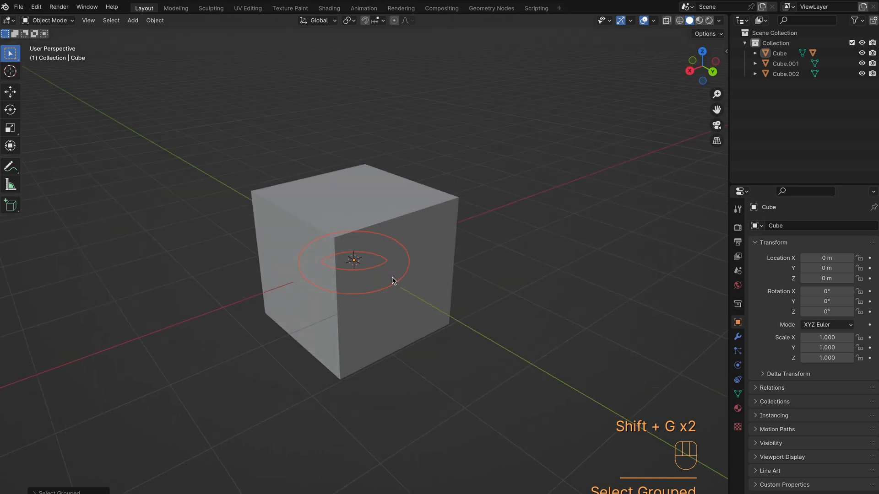
key(shift+g)
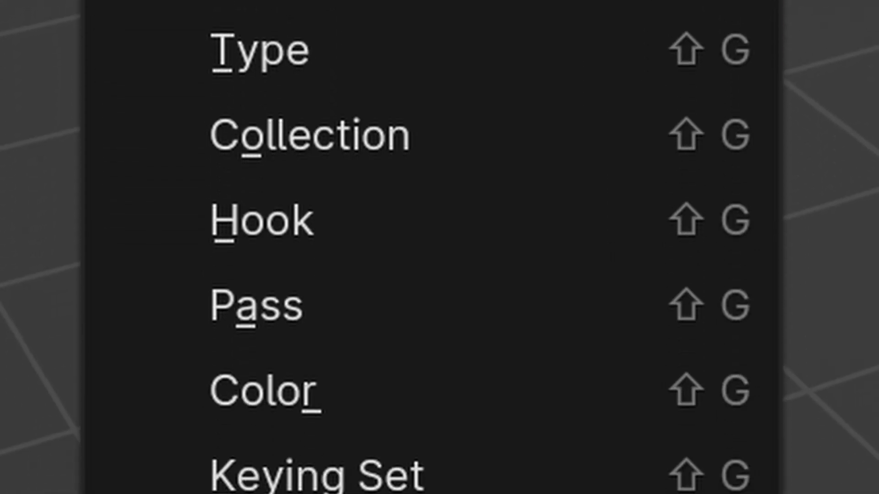
key(shift+g)
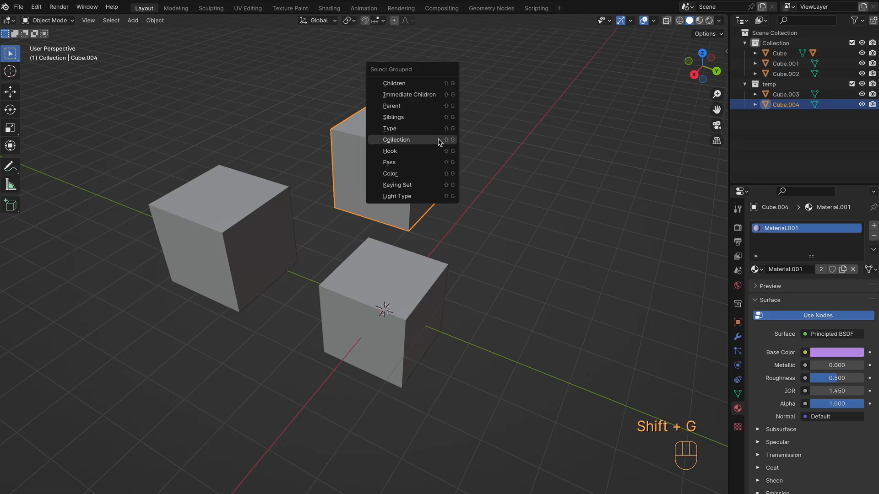
click(396, 140)
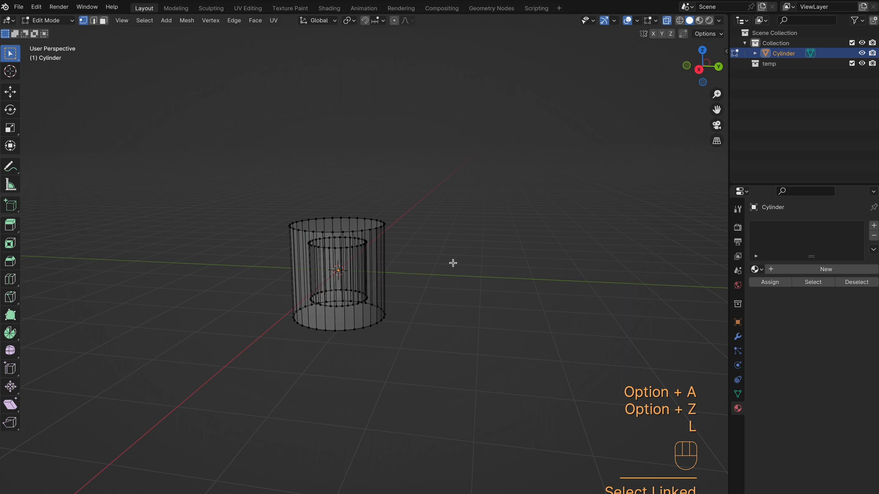
Step: Press L on the inner cylinder wall, toggling solid and back to wireframe to reach it
key(l)
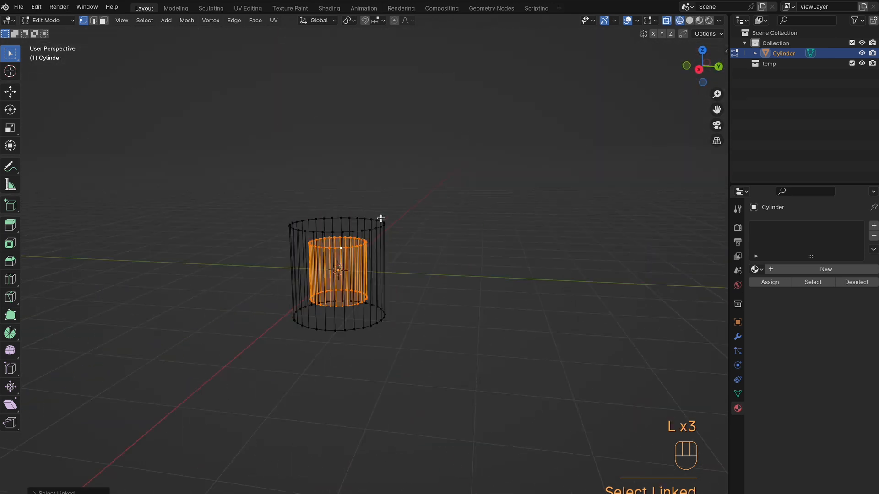
key(shift+z)
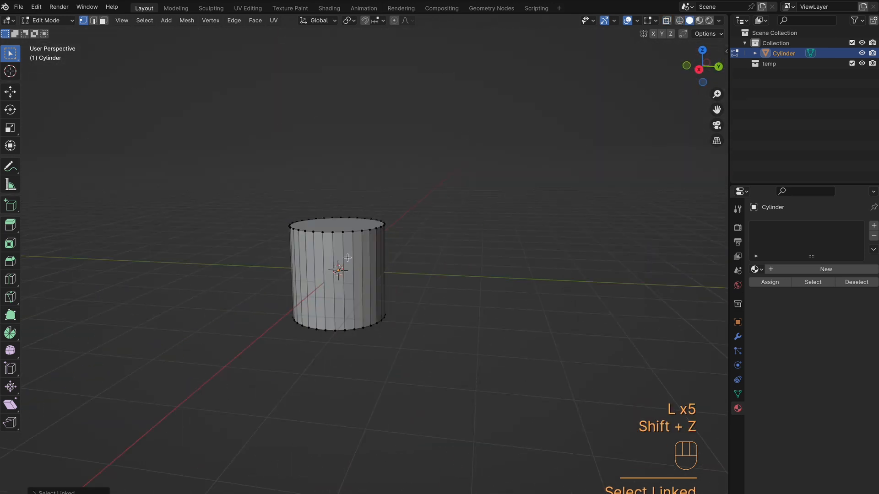
key(shift+z)
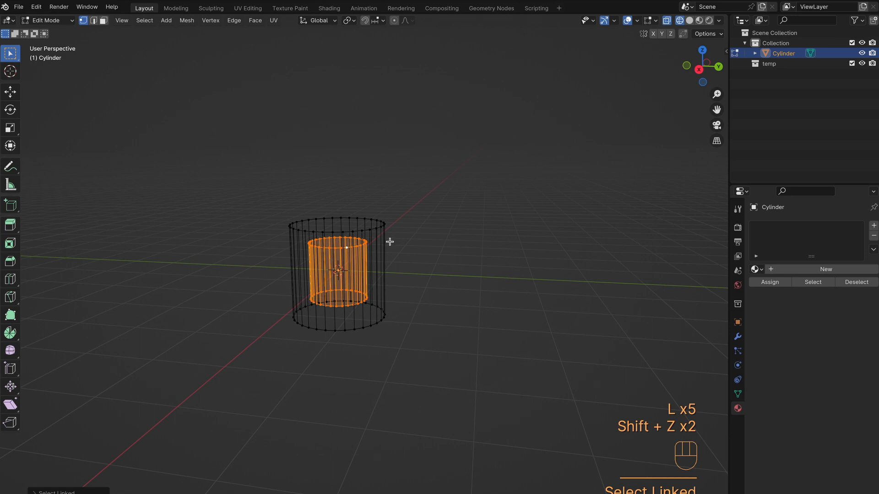